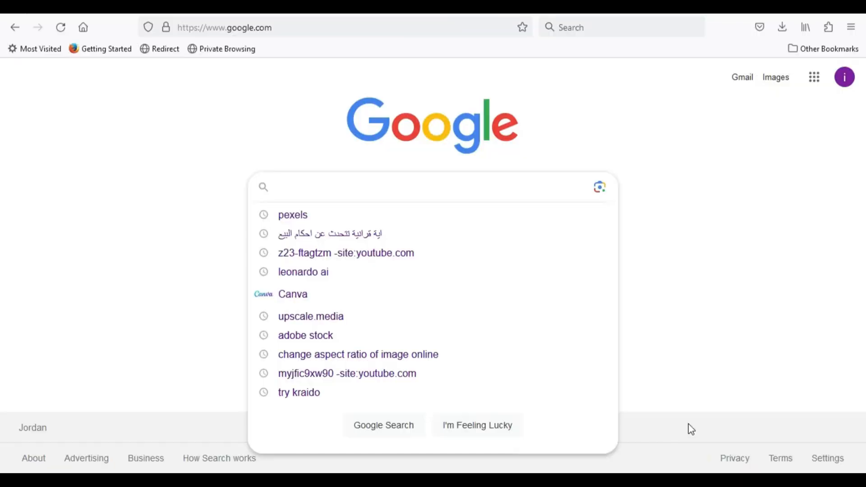
Search Google for 'runway' and follow the runwayml suggestion to its pricing page
type("runway")
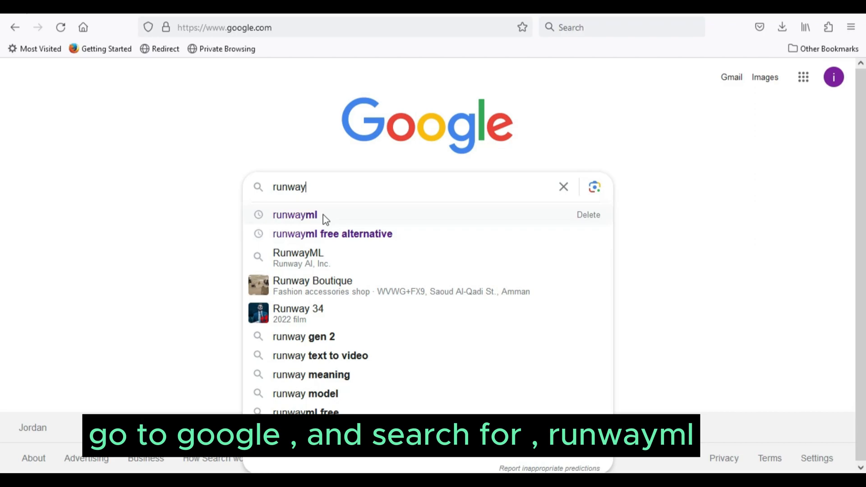
left_click(295, 215)
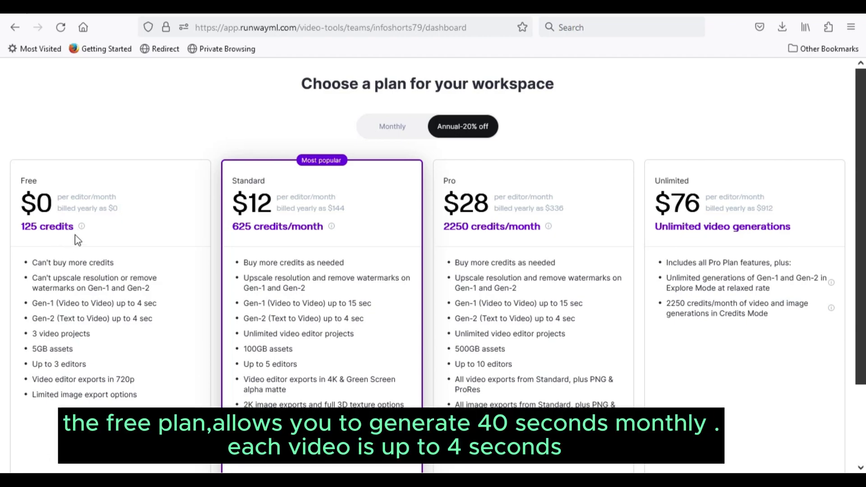
mouse_move(90, 195)
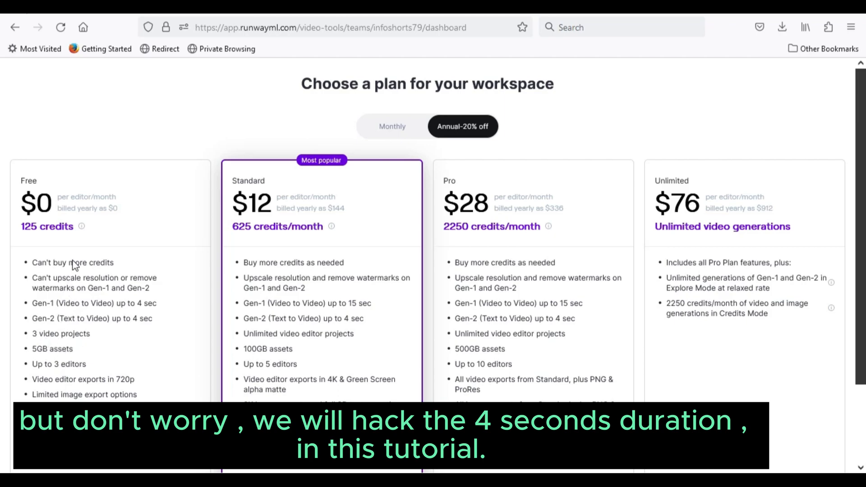
Pick 'Try For Free' under the Free plan to reach the RunwayML Home dashboard
scroll("down", 3)
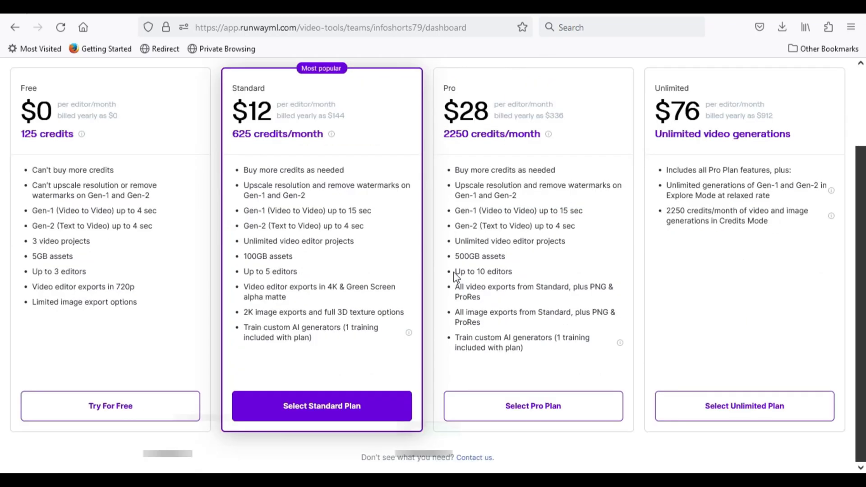
left_click(110, 407)
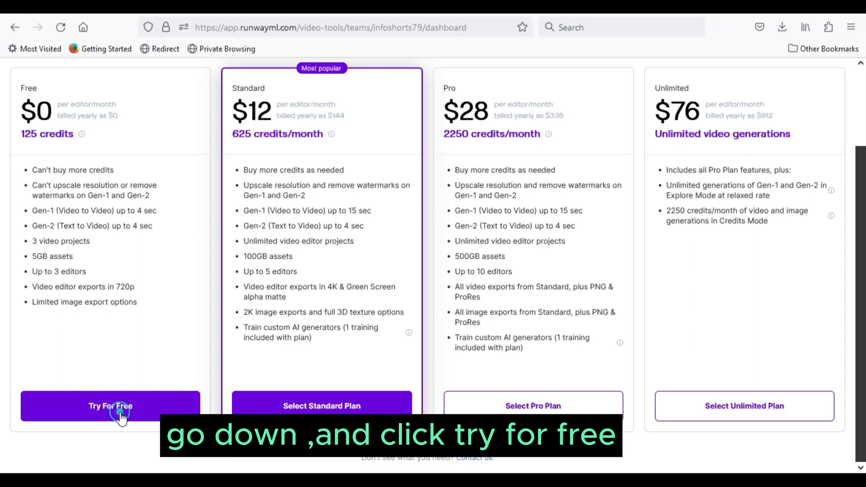
left_click(111, 406)
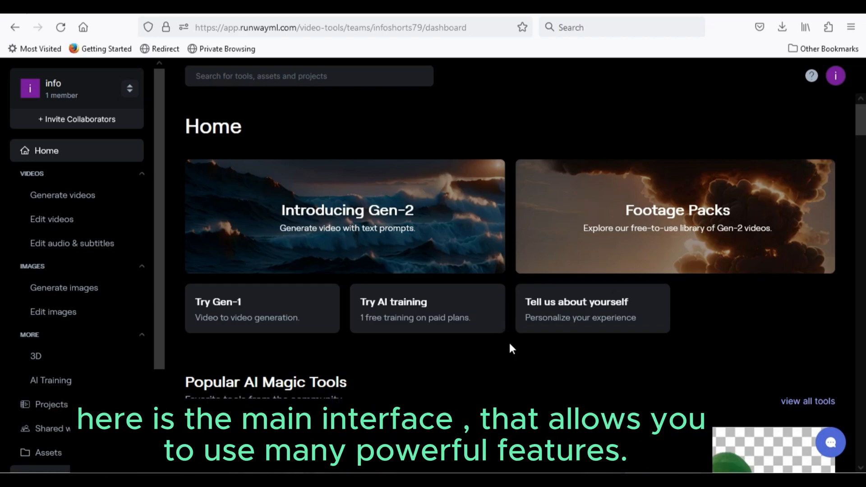
scroll("down", 3)
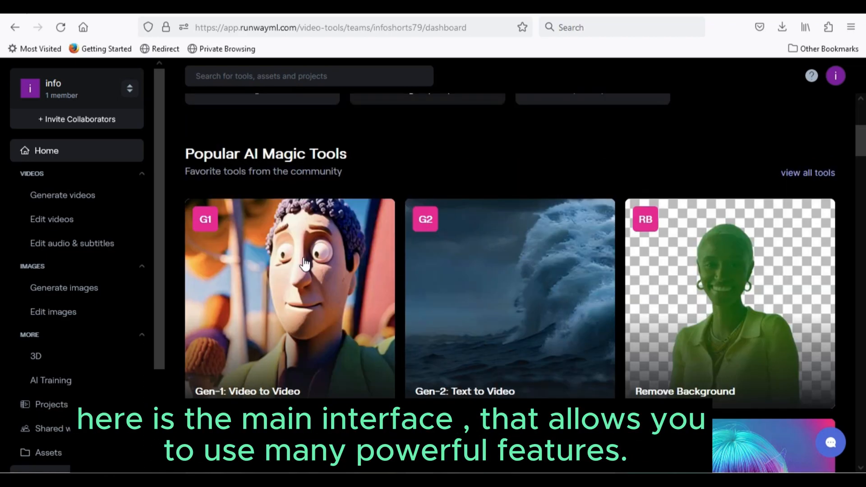
scroll("up", 3)
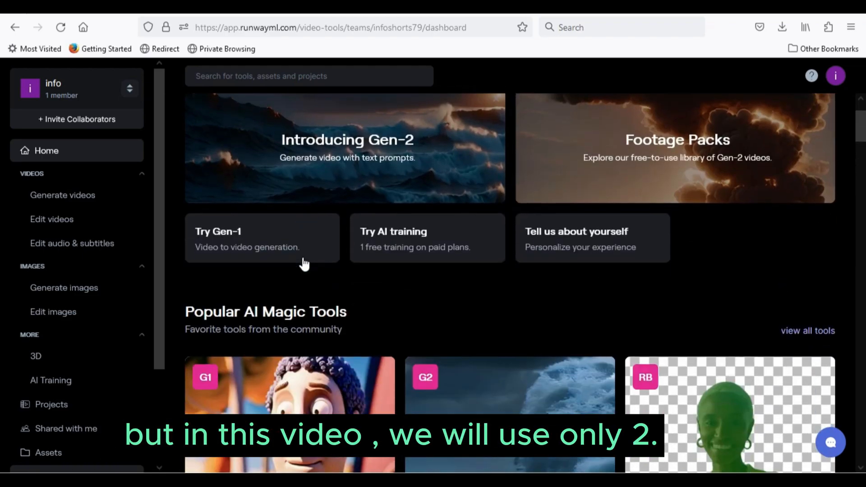
scroll("down", 3)
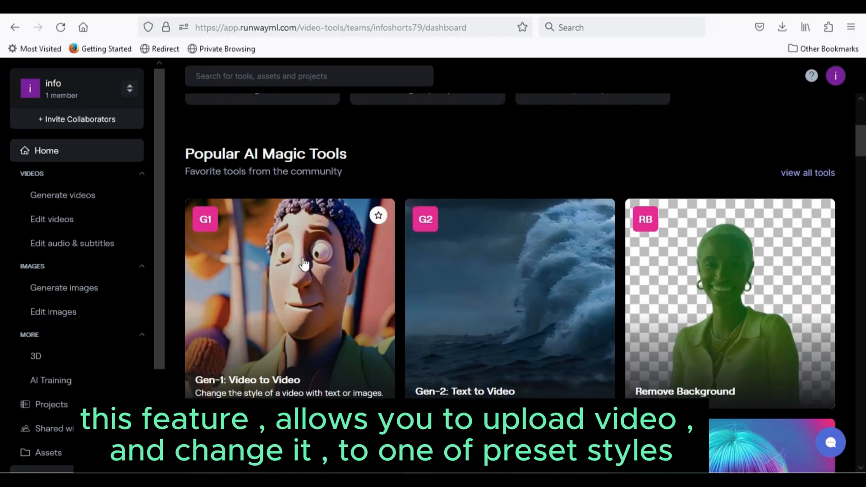
mouse_move(323, 306)
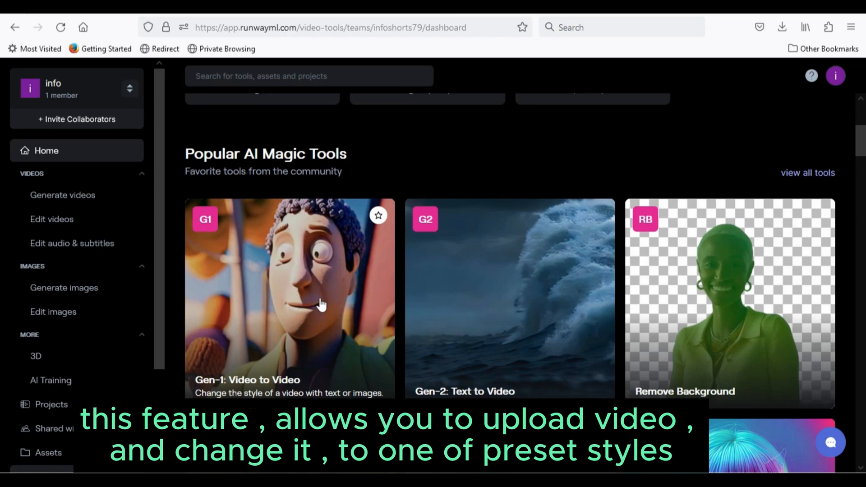
mouse_move(329, 300)
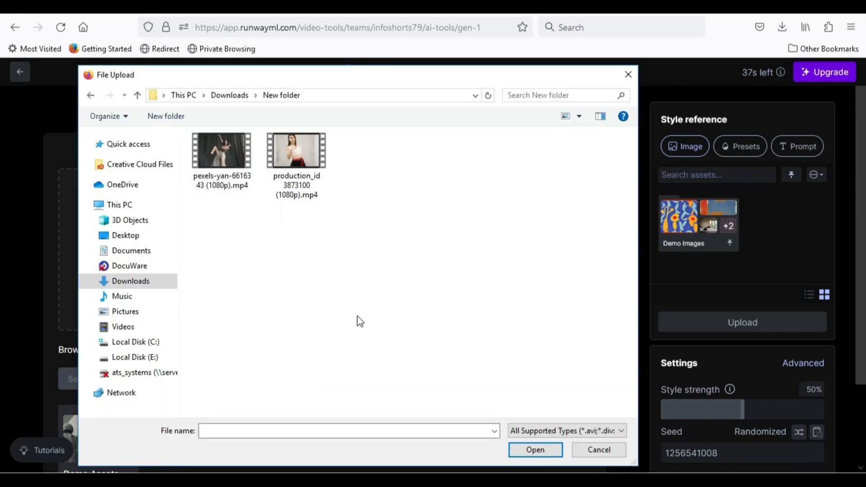
left_click(296, 151)
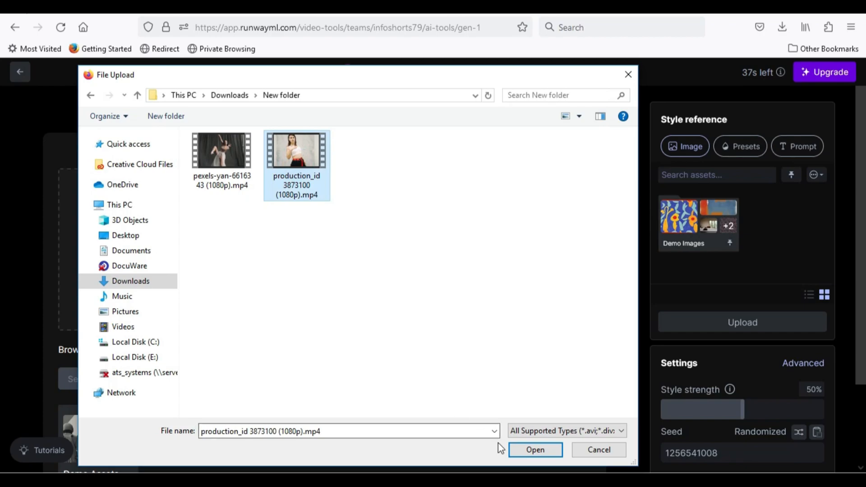
left_click(535, 450)
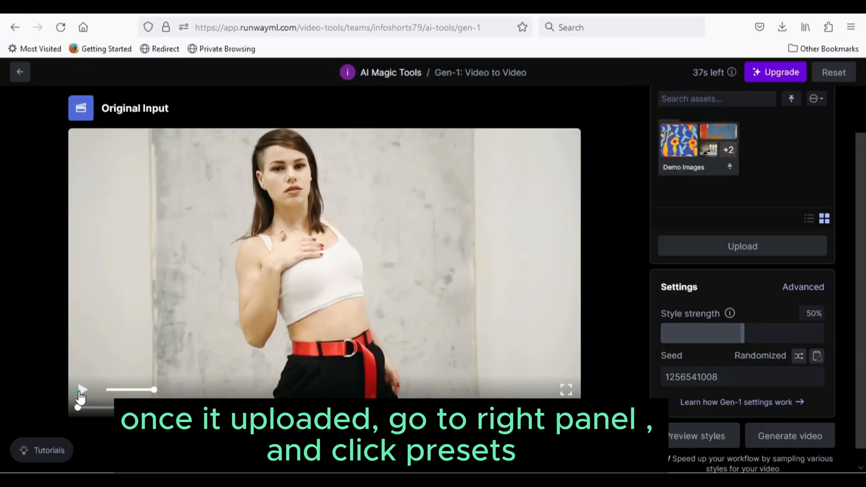
left_click(83, 398)
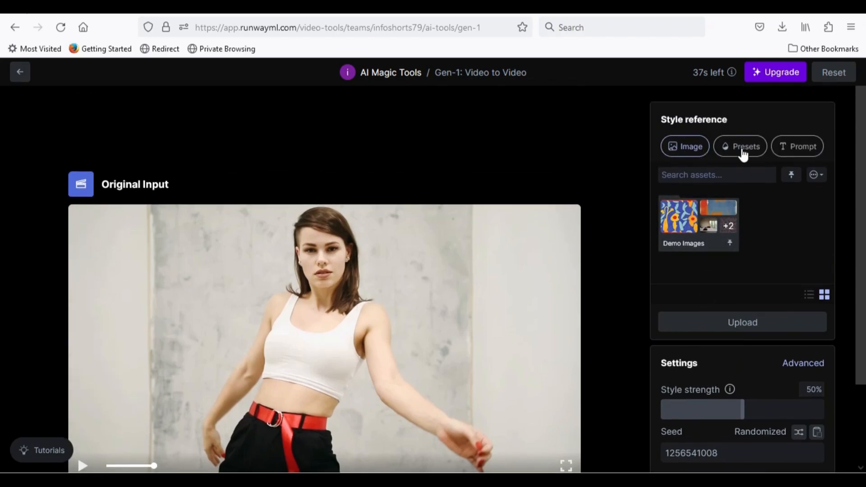
Apply the Metal preset style reference and generate the Gen-1 video
left_click(741, 146)
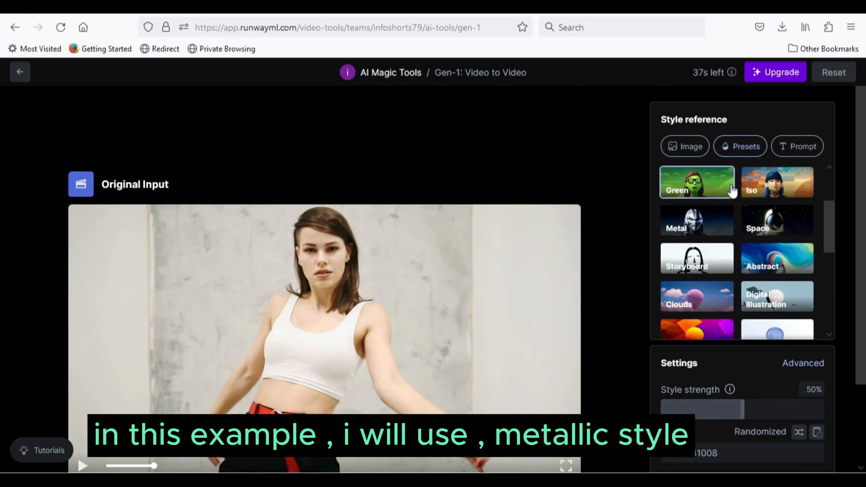
scroll("down", 3)
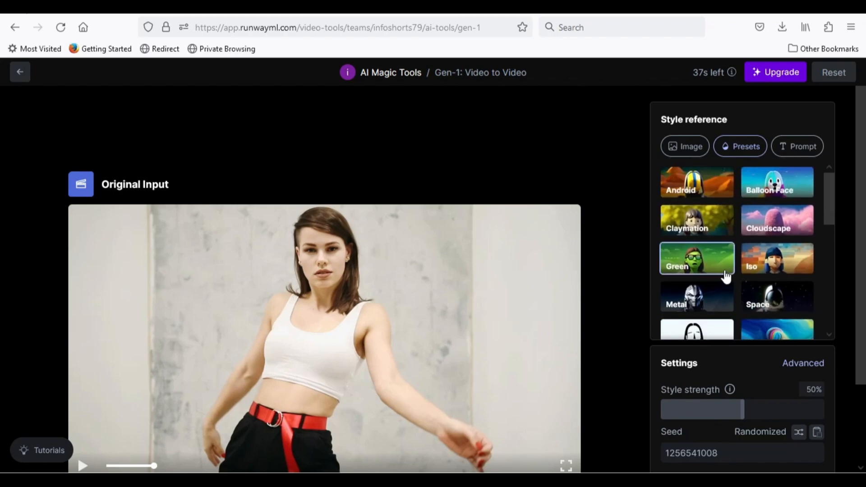
mouse_move(768, 243)
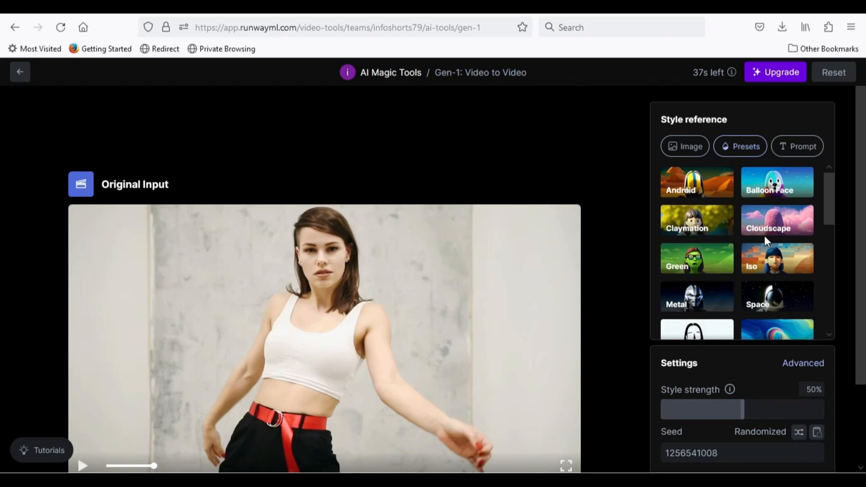
left_click(697, 297)
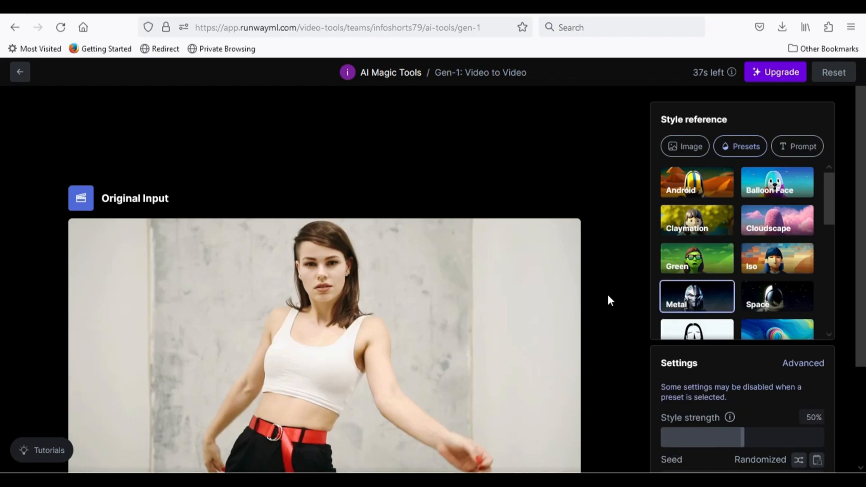
scroll("down", 3)
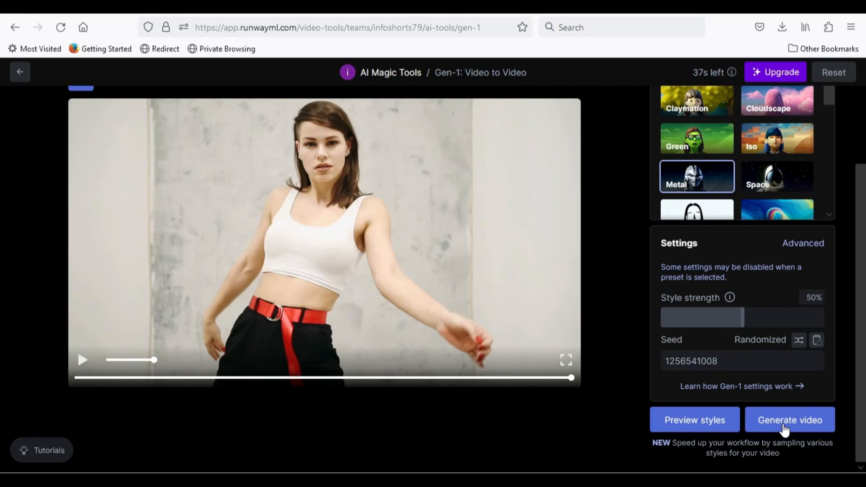
left_click(790, 420)
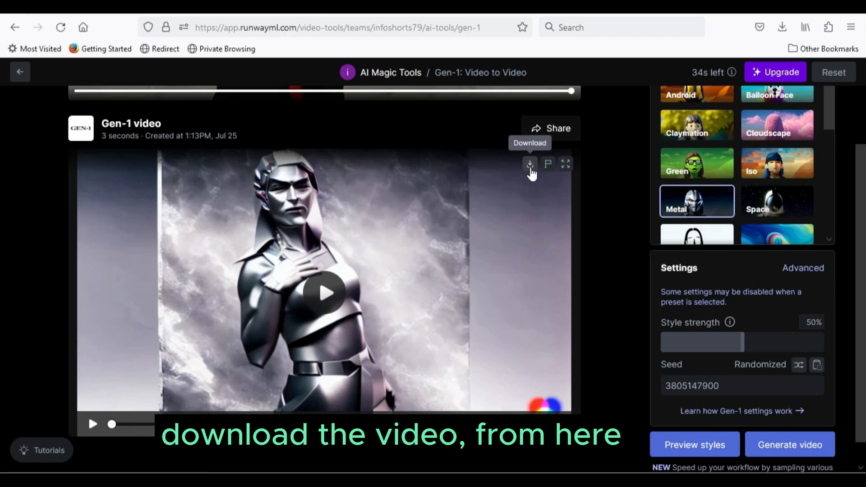
Download the generated metallic dancer video from its Download icon
left_click(529, 165)
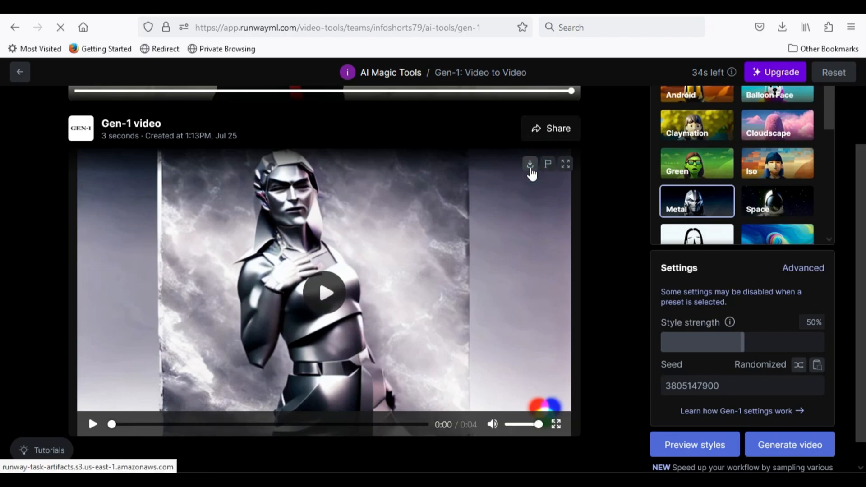
left_click(529, 165)
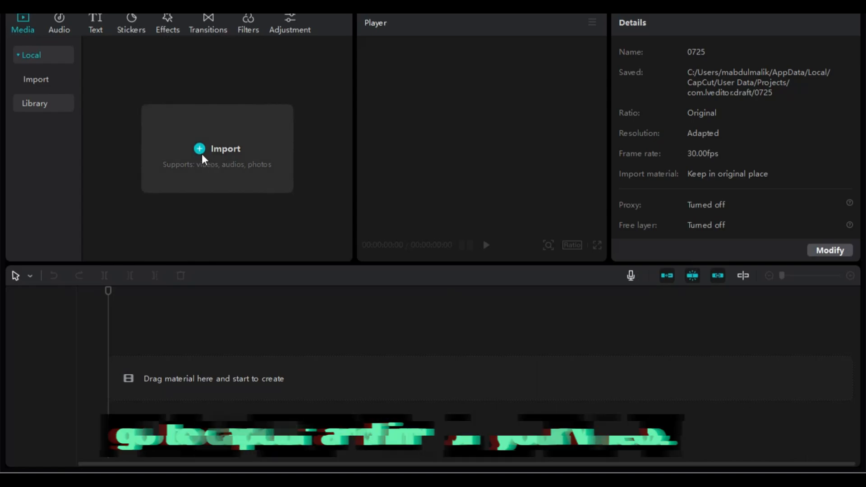
Import the pexels-yan-6616343 dance clip into CapCut and zoom in the timeline
left_click(216, 149)
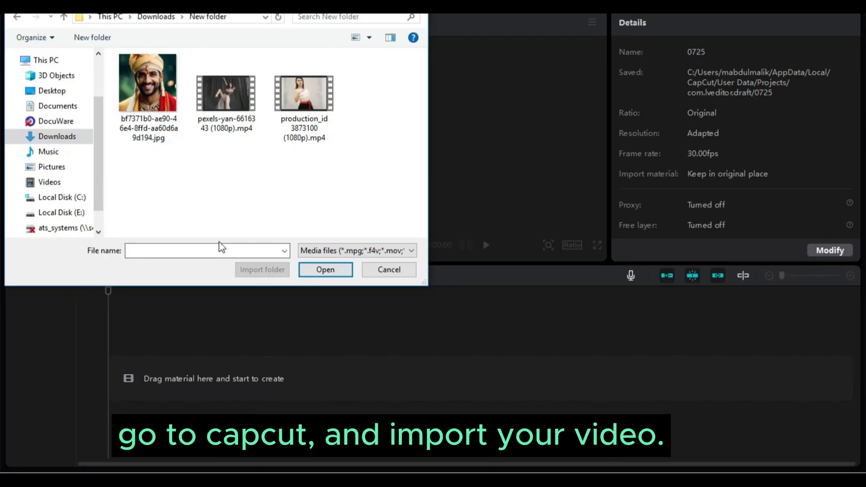
left_click(226, 92)
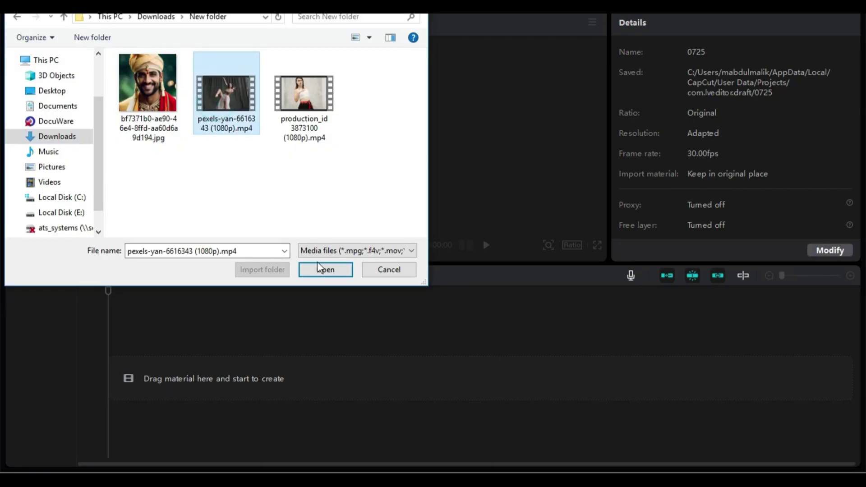
left_click(325, 270)
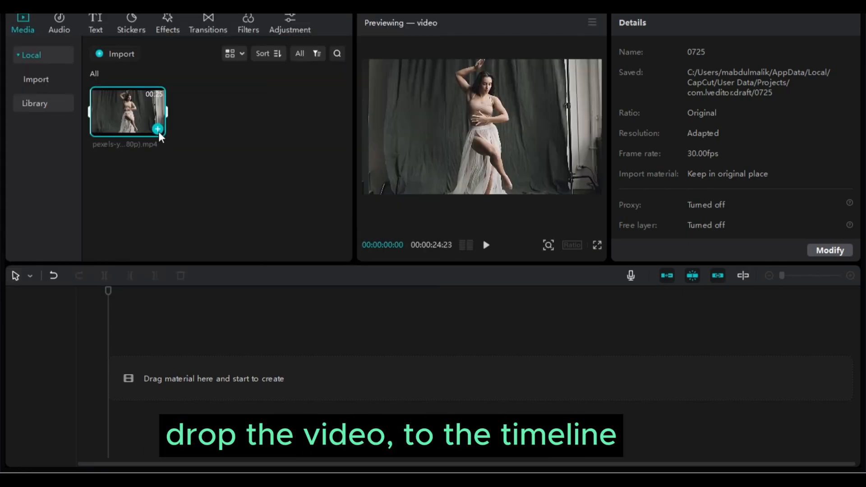
mouse_move(158, 129)
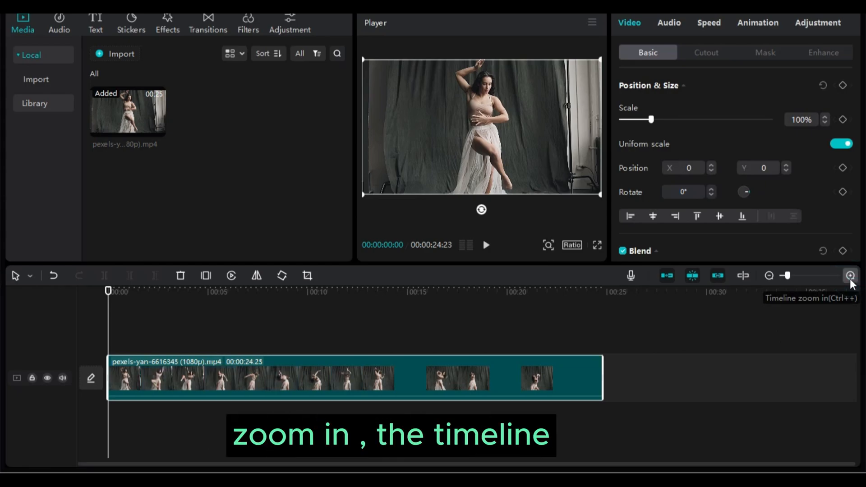
left_click(850, 276)
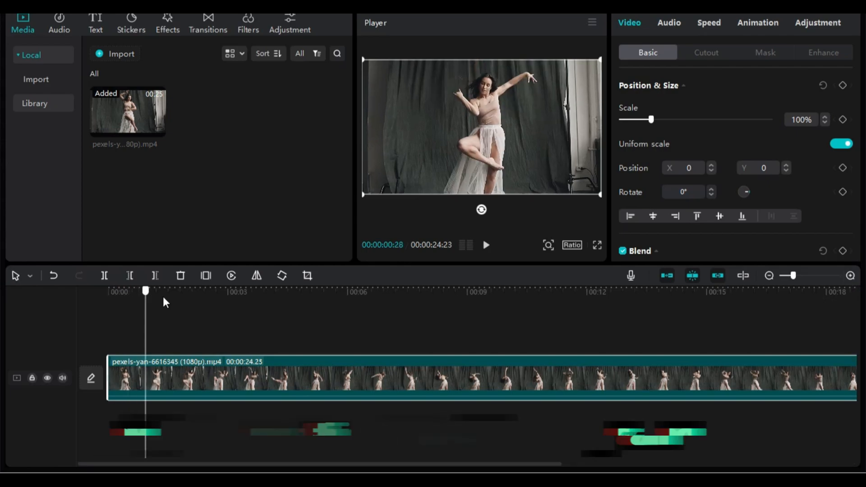
Place the playhead at 4 seconds and delete everything to the right
left_click_drag(146, 292, 219, 291)
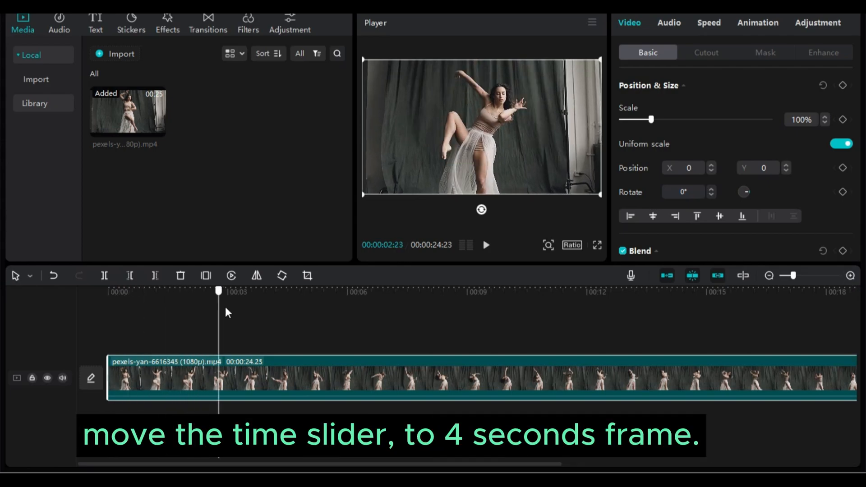
left_click_drag(218, 291, 272, 291)
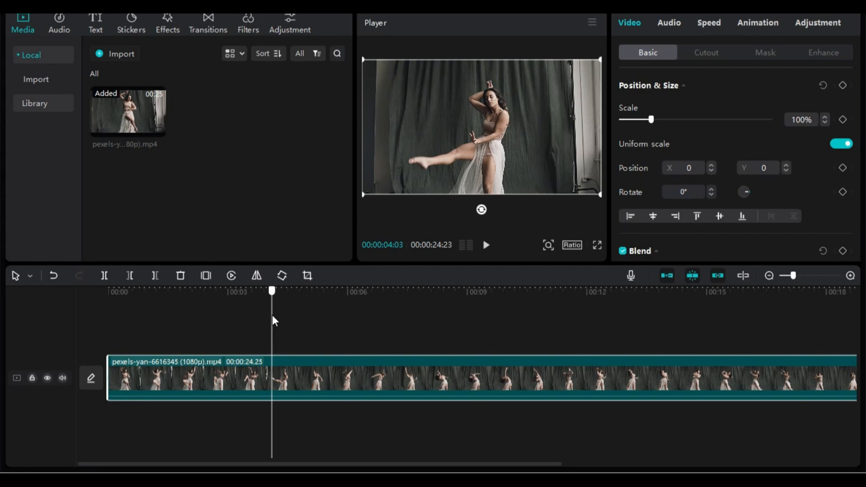
left_click_drag(272, 291, 266, 291)
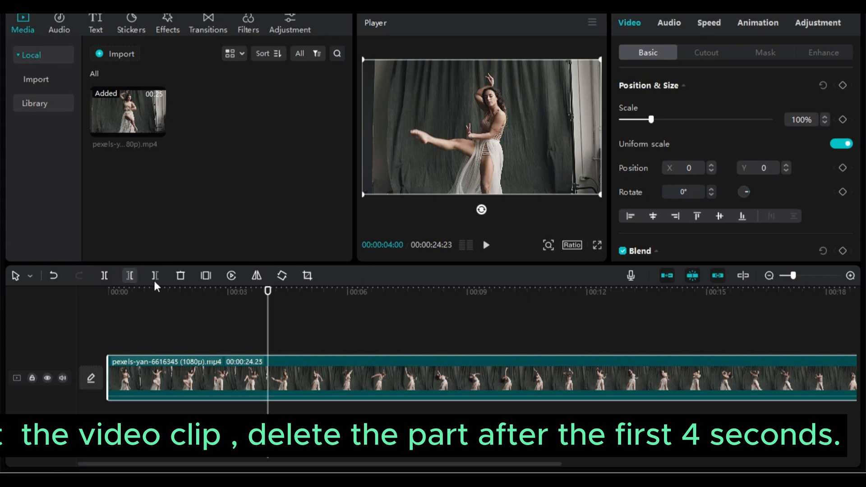
mouse_move(155, 276)
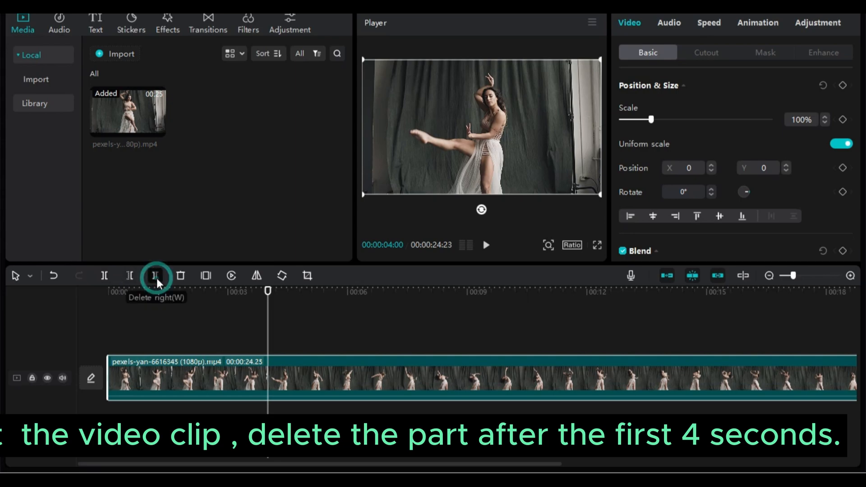
left_click(156, 276)
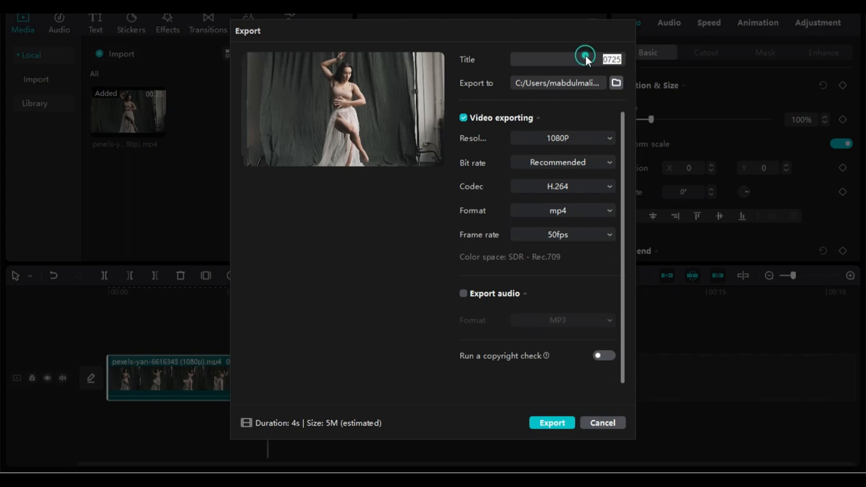
Title the export 'p1' and export the 4-second clip
type("p")
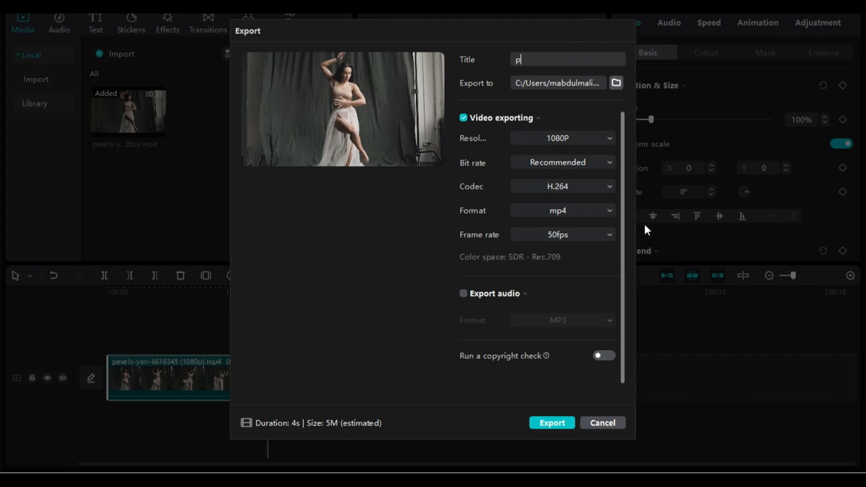
type("1")
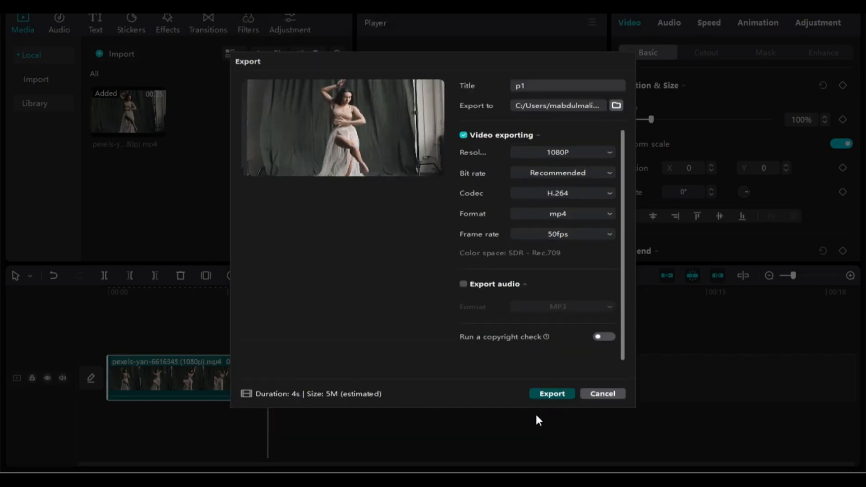
left_click(603, 394)
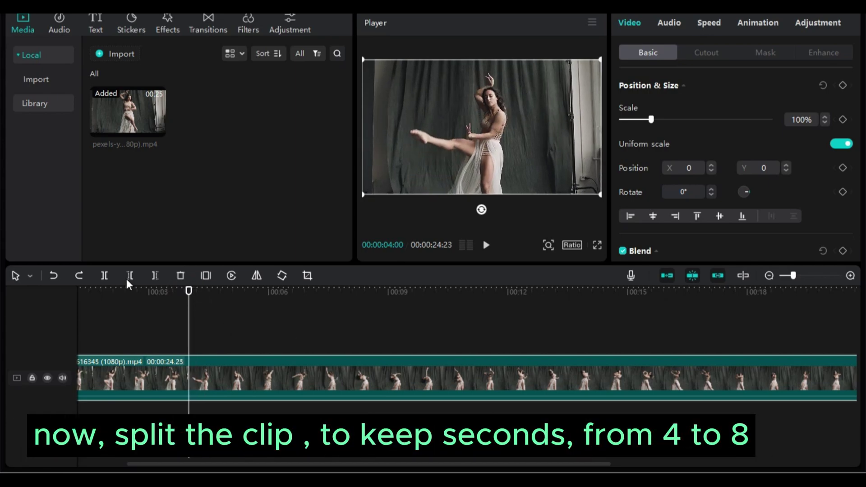
Delete the first 4 seconds, then delete everything after the next 4 seconds
left_click(130, 276)
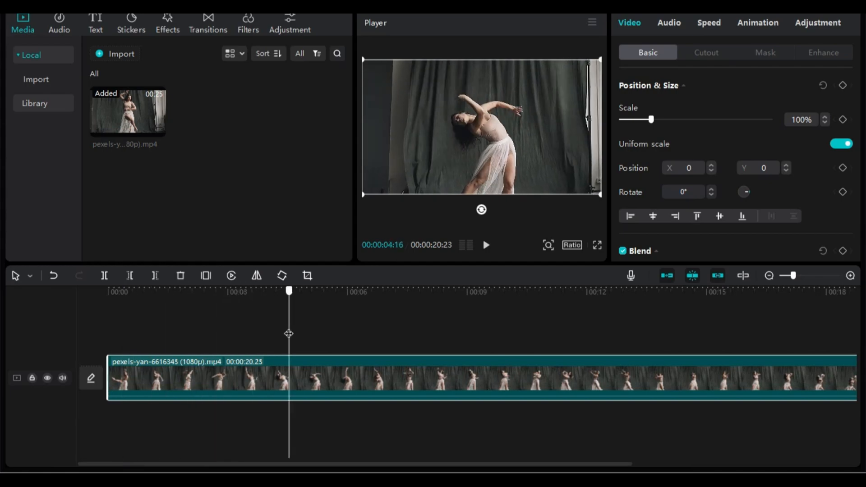
left_click_drag(289, 291, 269, 291)
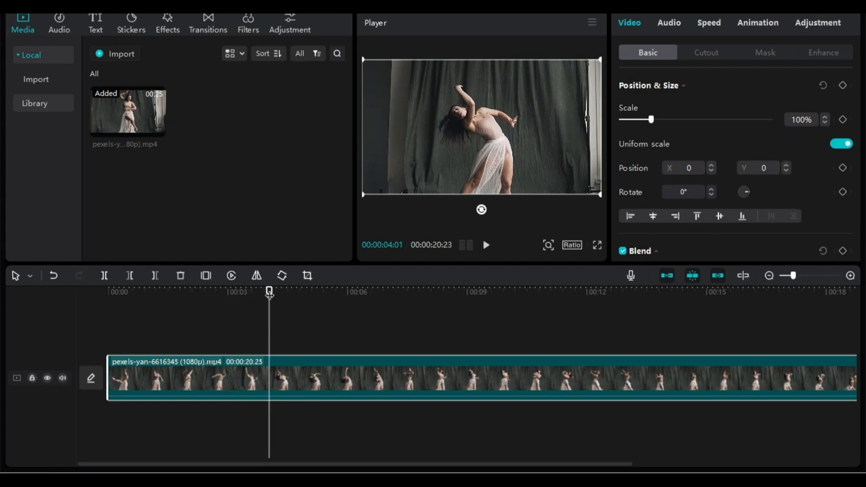
mouse_move(155, 276)
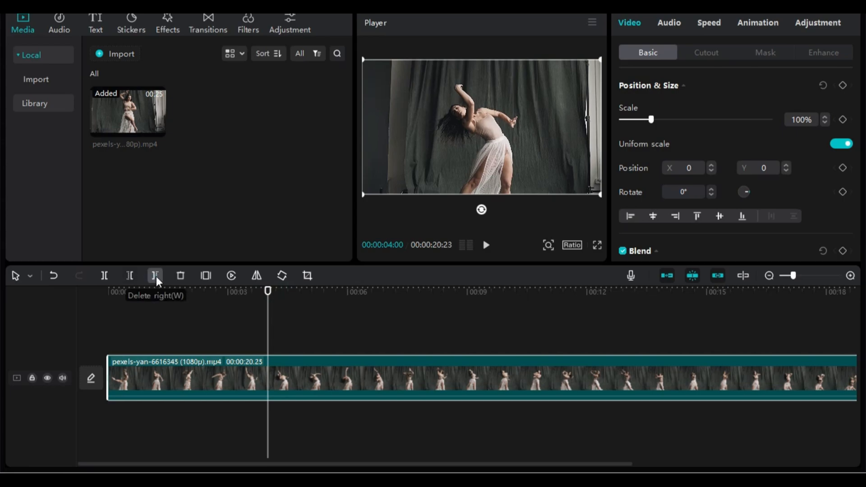
left_click(154, 276)
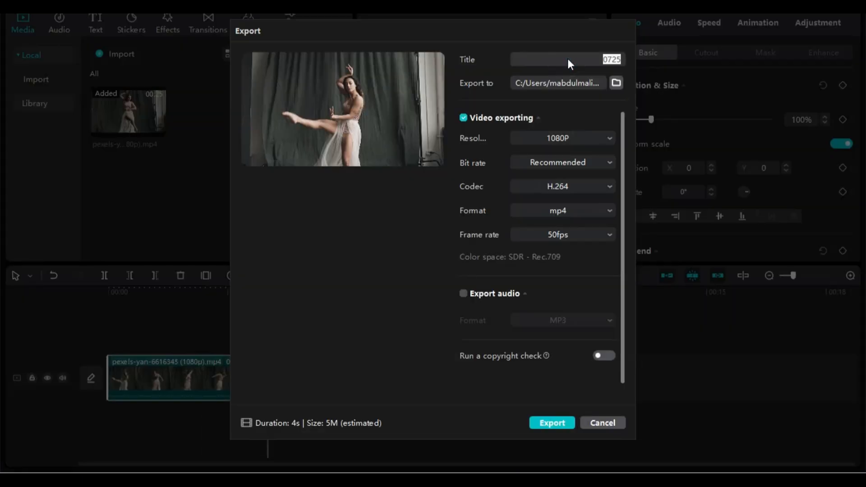
Title the export 'p2' and export the 4–8 second section
type("p2")
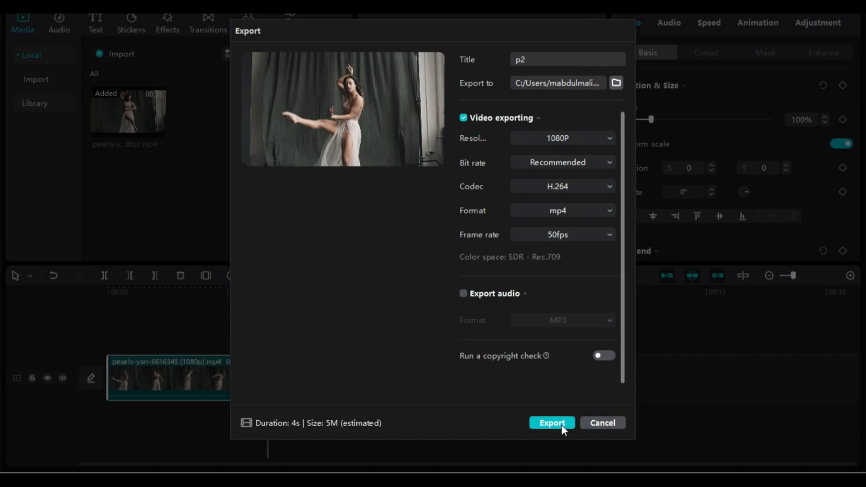
left_click(552, 423)
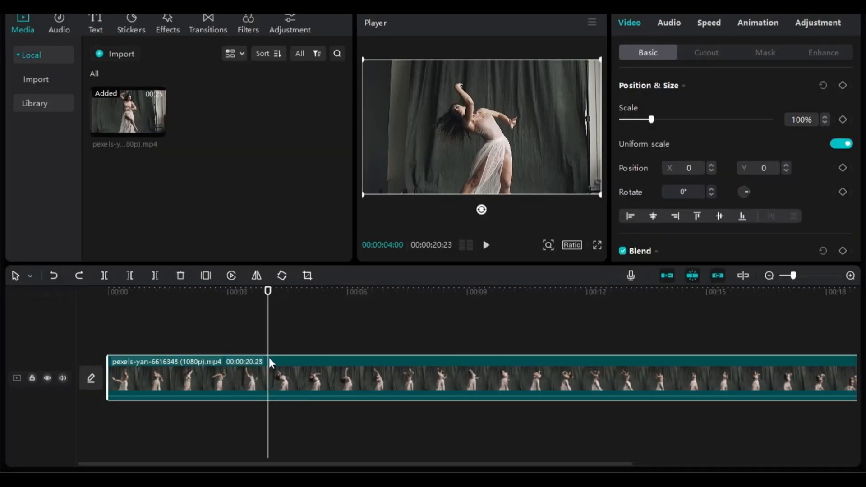
mouse_move(130, 279)
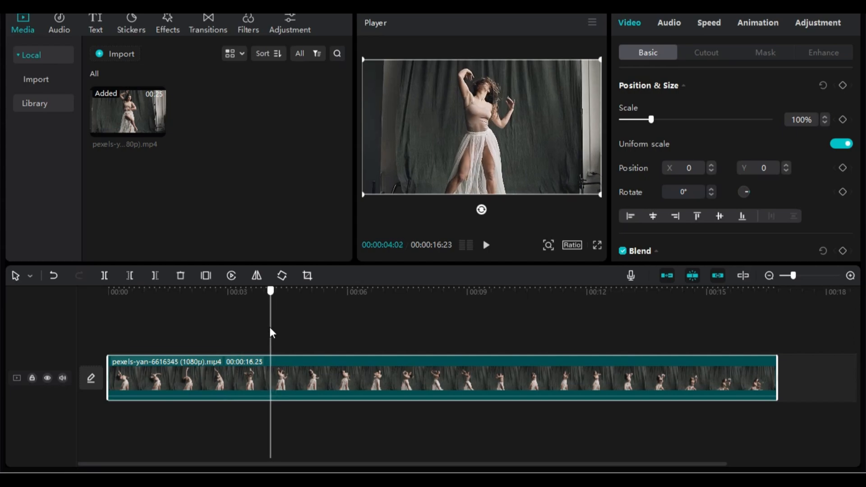
Move the playhead to 4 s to isolate the 8–12 s section, then select the export title
left_click_drag(776, 378, 265, 378)
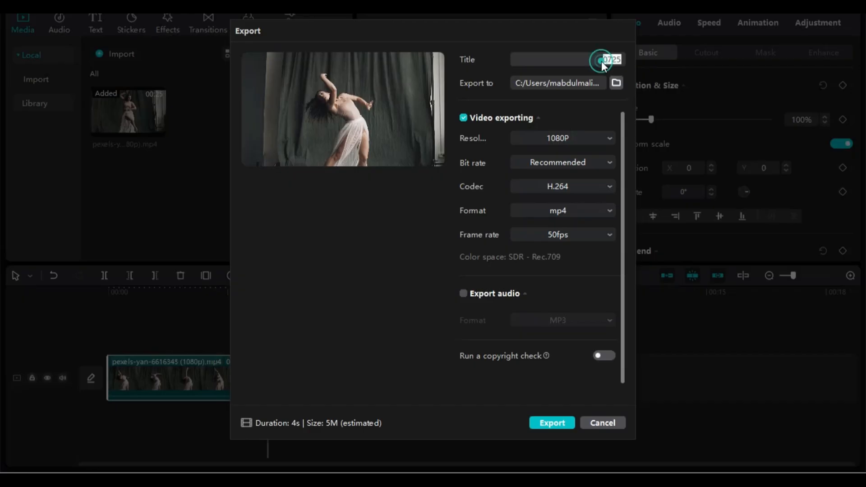
left_click(552, 423)
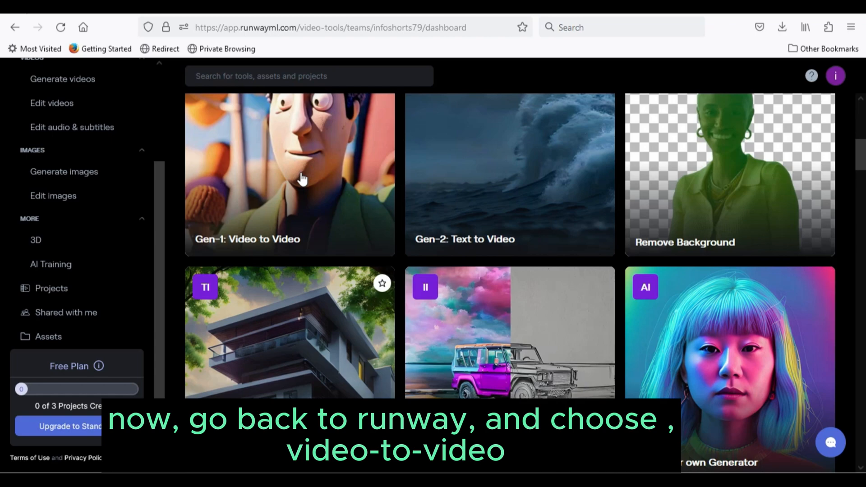
Upload p1.mp4 into Gen-1 Video to Video
left_click(302, 181)
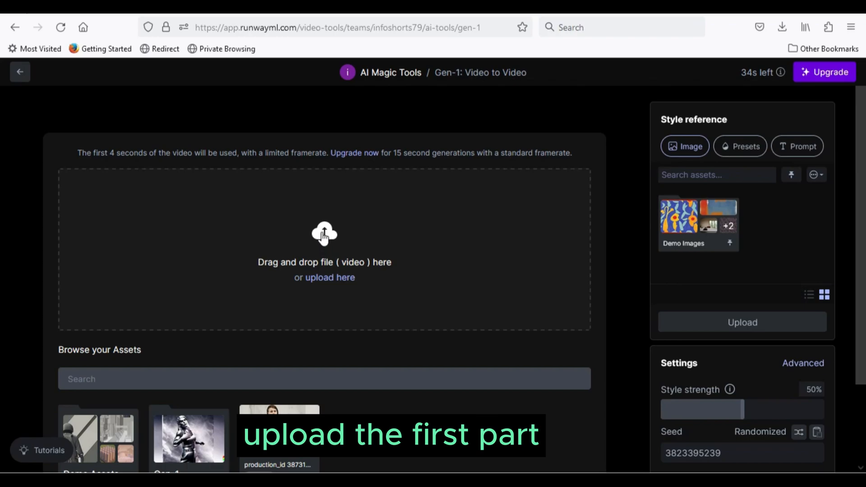
left_click(330, 278)
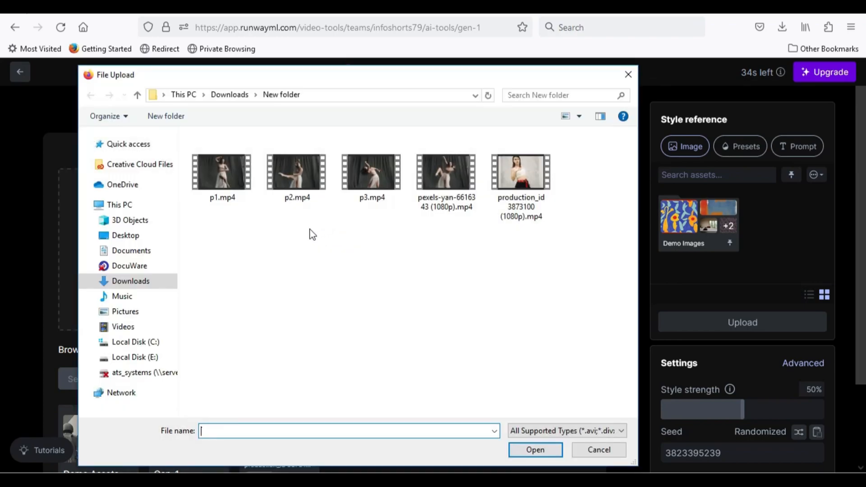
left_click(222, 171)
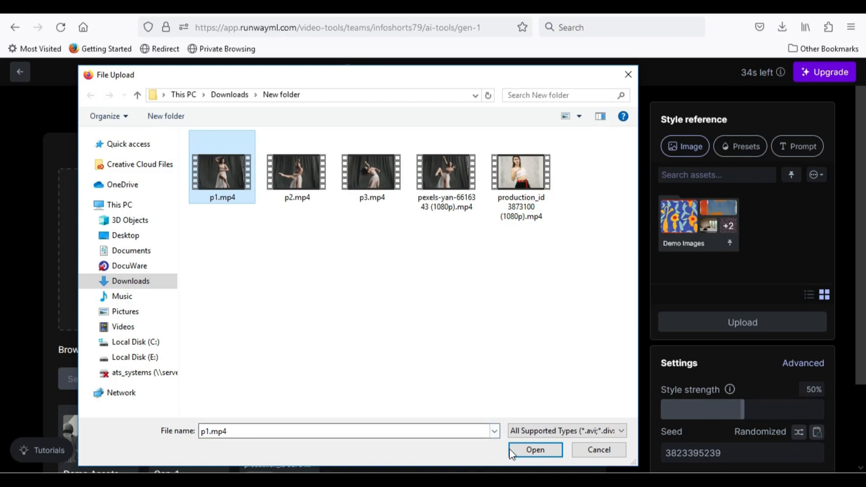
left_click(740, 147)
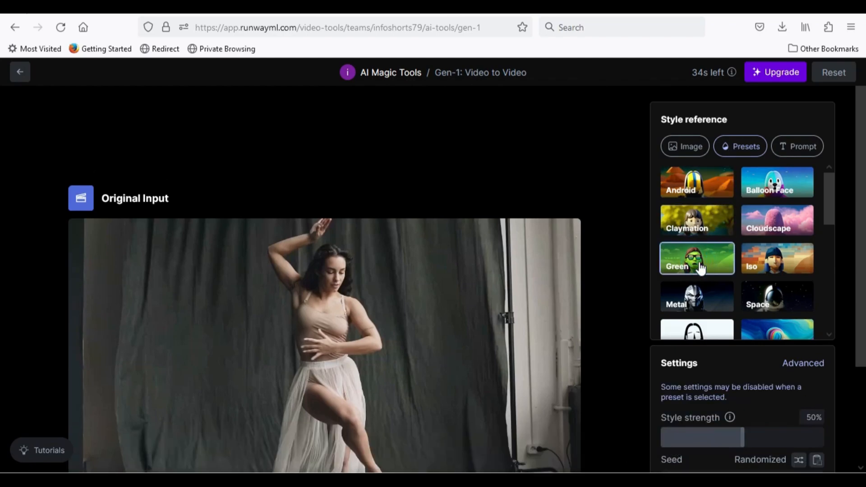
Generate the Green-preset styled video from p1 and download it
scroll("down", 3)
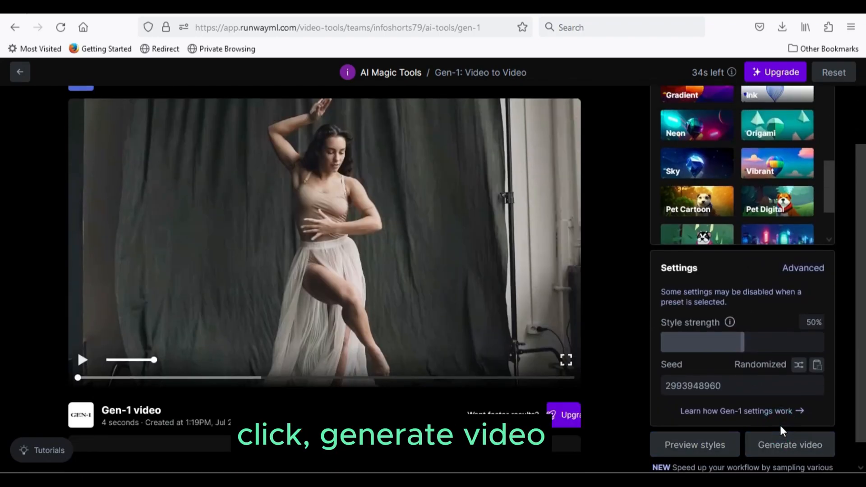
left_click(791, 445)
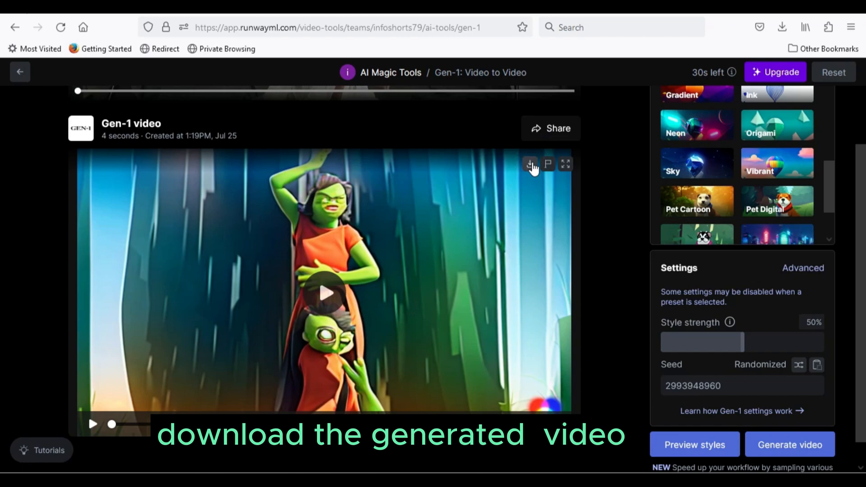
left_click(530, 164)
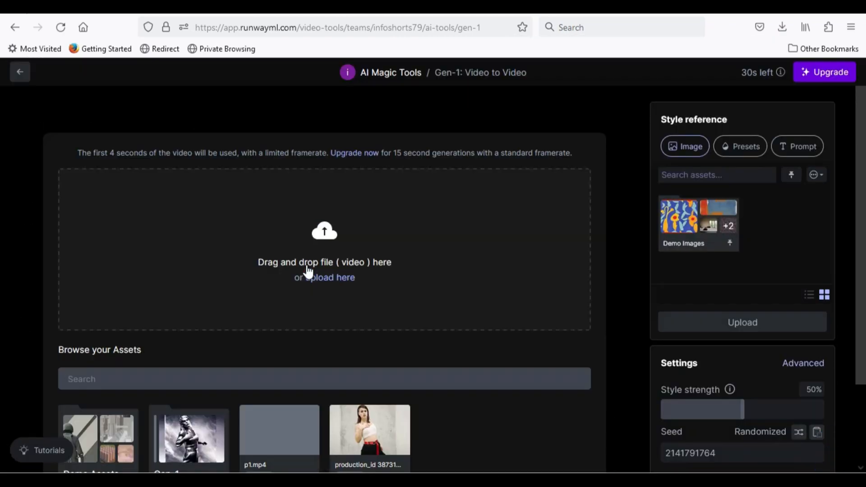
Upload p2.mp4 as the Gen-1 input, show the presets, and start generating
left_click(324, 227)
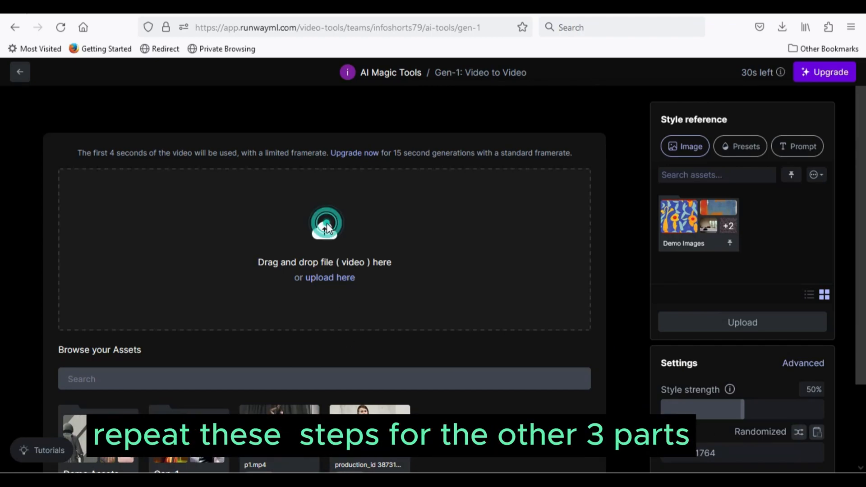
left_click(325, 226)
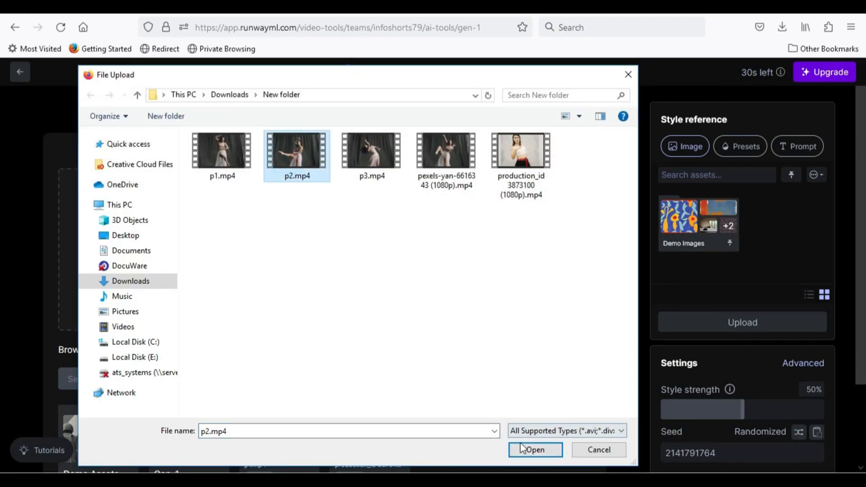
left_click(535, 450)
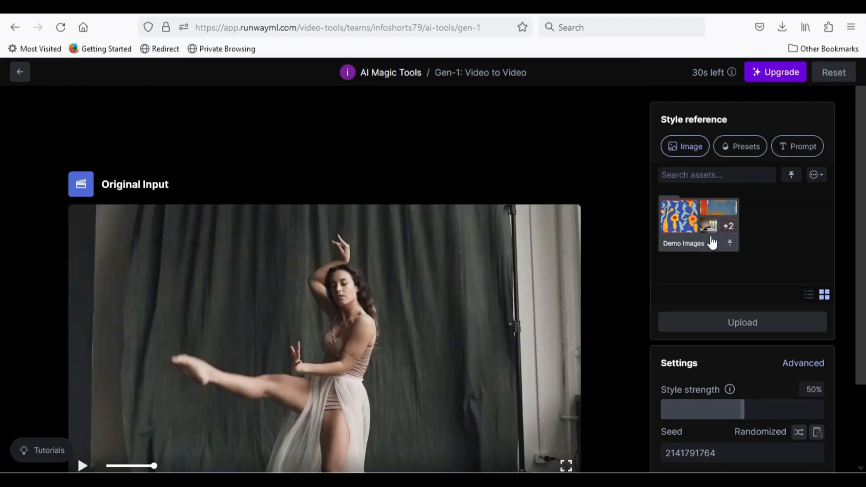
left_click(741, 146)
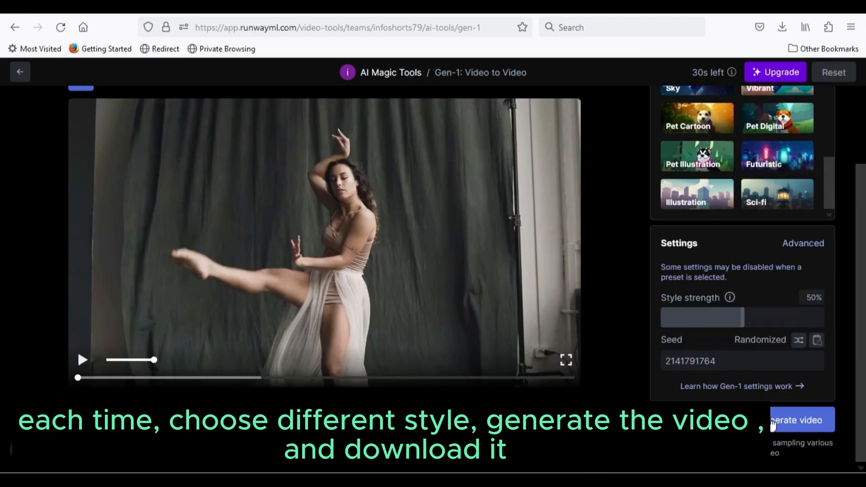
left_click(800, 420)
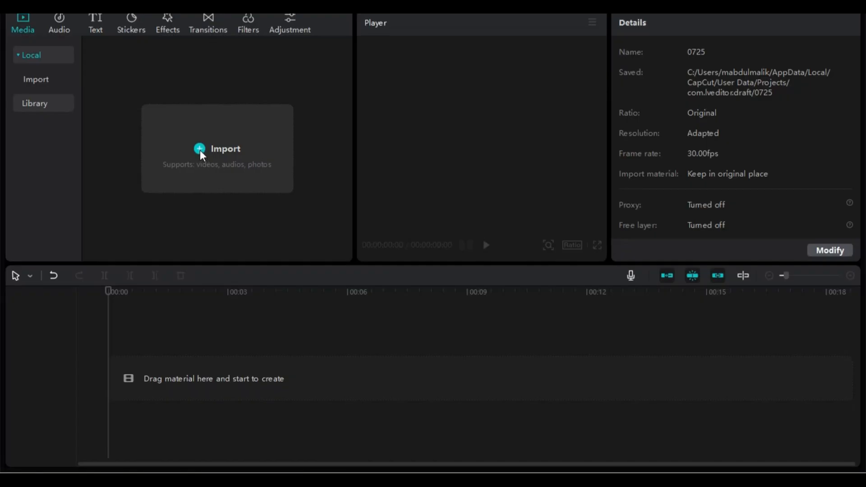
Import the three Gen-1 styled clips and place them in sequence on the timeline
left_click(200, 148)
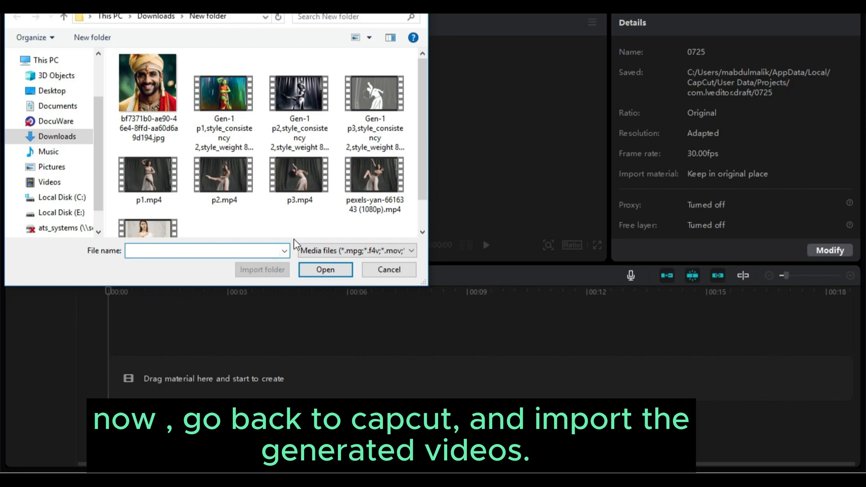
mouse_move(222, 93)
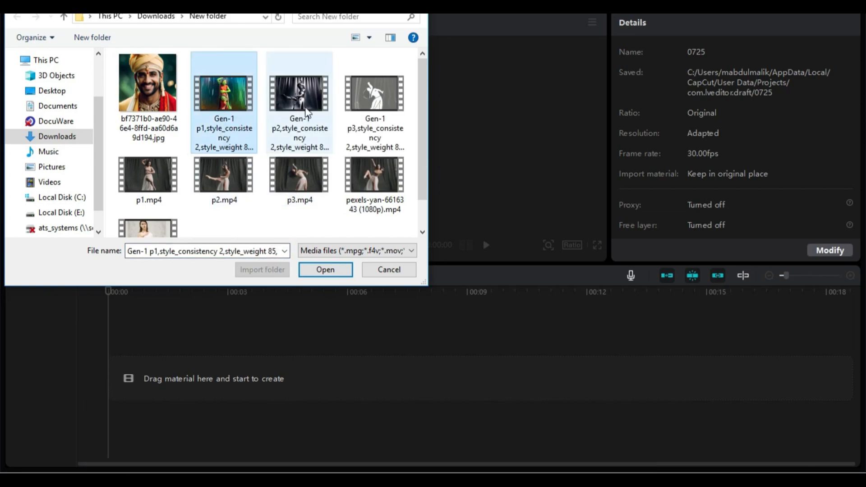
left_click(375, 94)
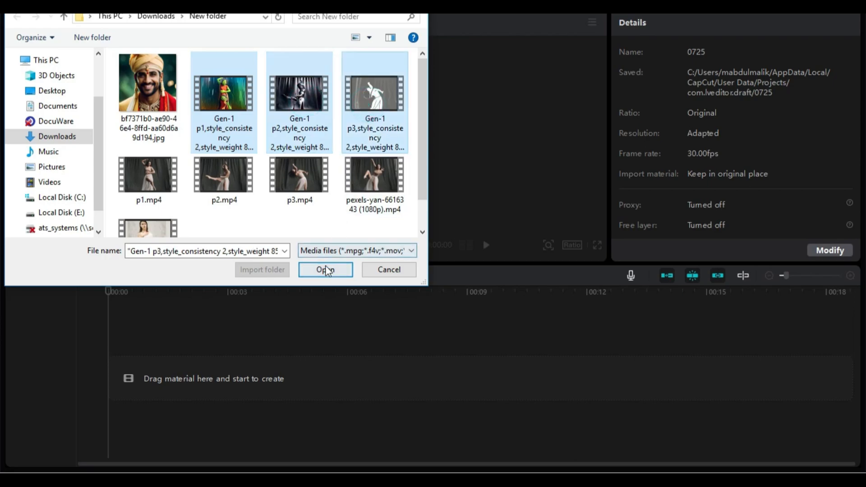
left_click(326, 270)
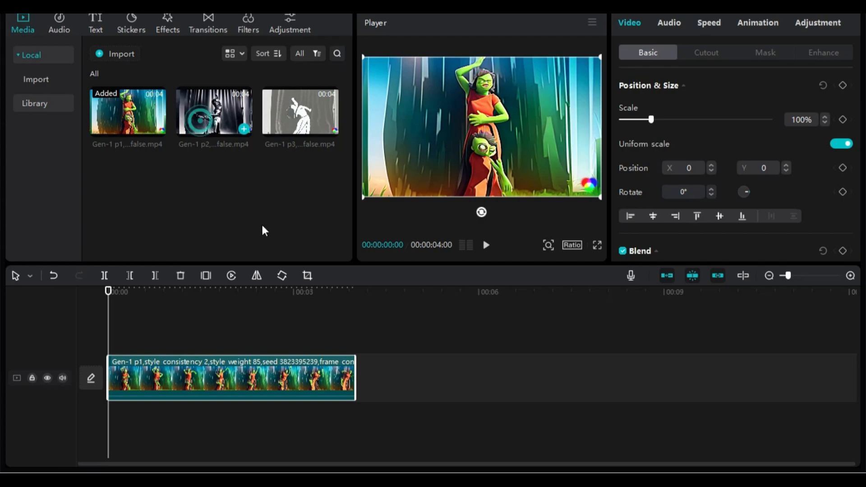
left_click_drag(214, 110, 481, 378)
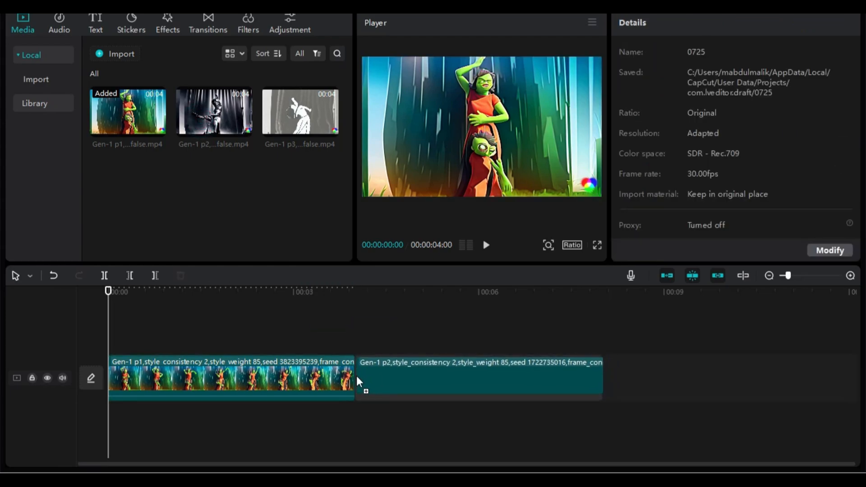
left_click(473, 385)
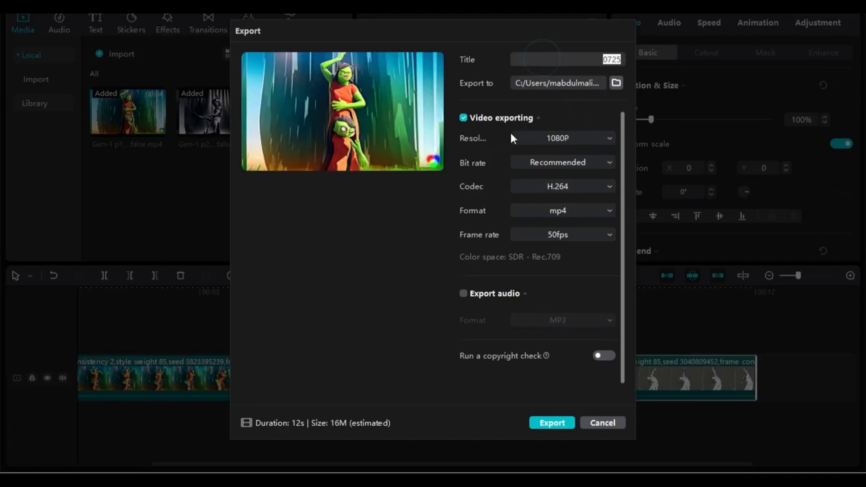
Title the export 'full_d' and export the 12-second 1080p mp4
type("full_d")
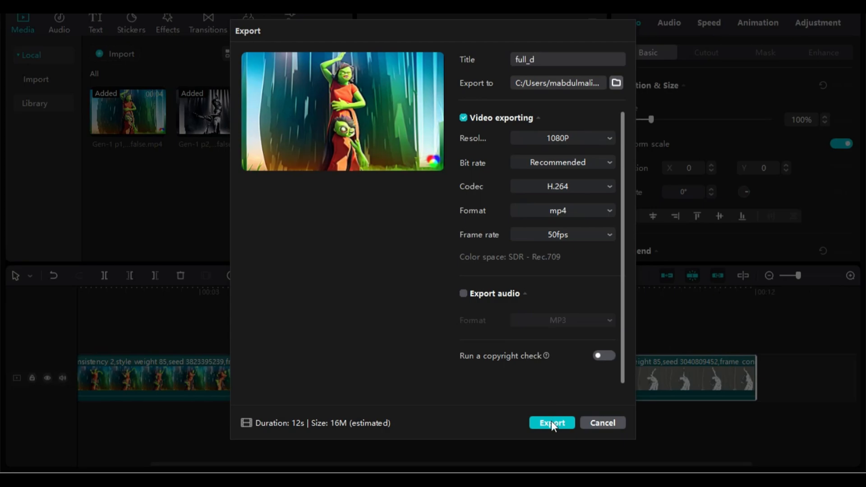
left_click(552, 422)
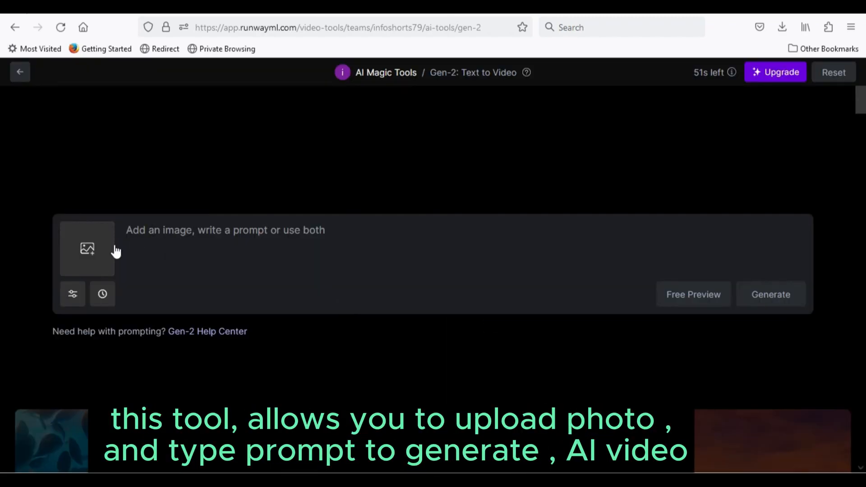
mouse_move(85, 256)
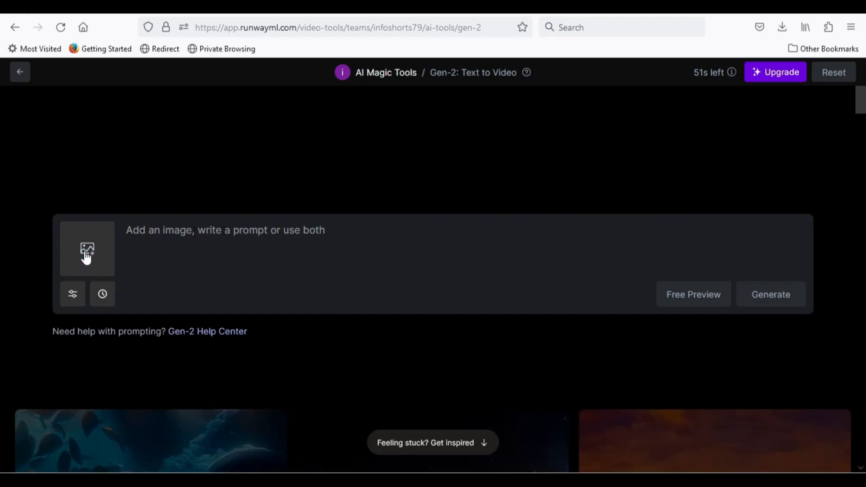
Upload the .jpg portrait of the turbaned man as the Gen-2 image prompt
left_click(86, 249)
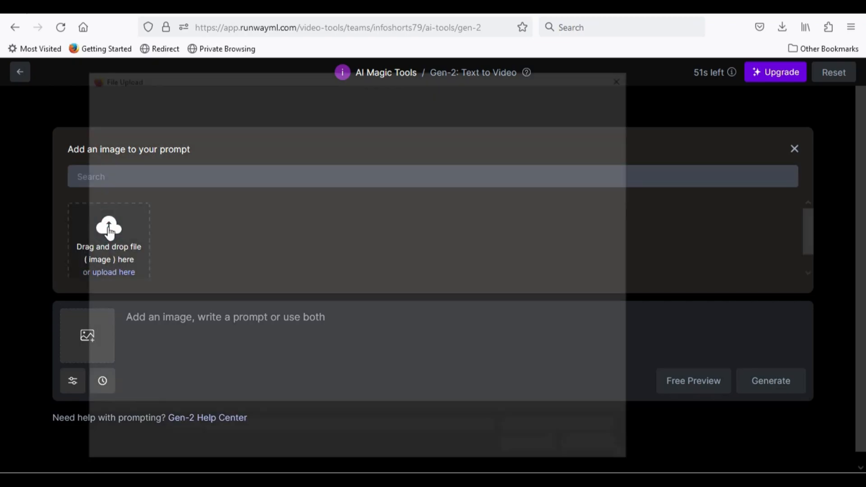
left_click(113, 272)
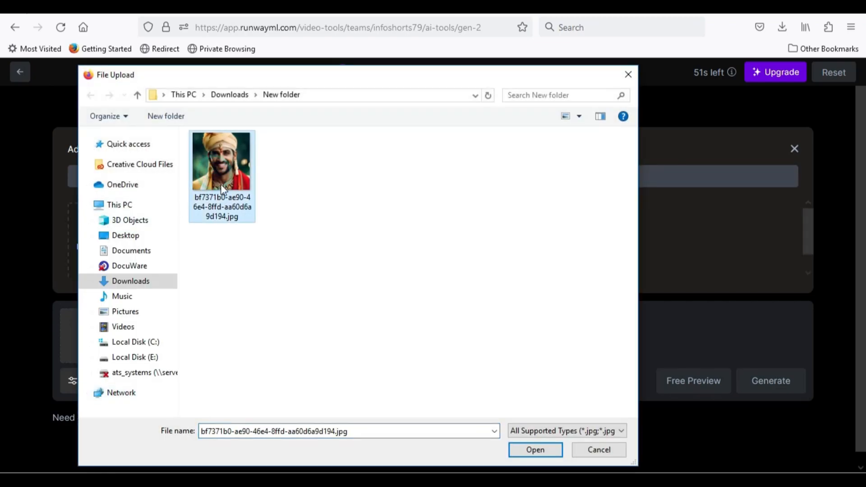
left_click(536, 450)
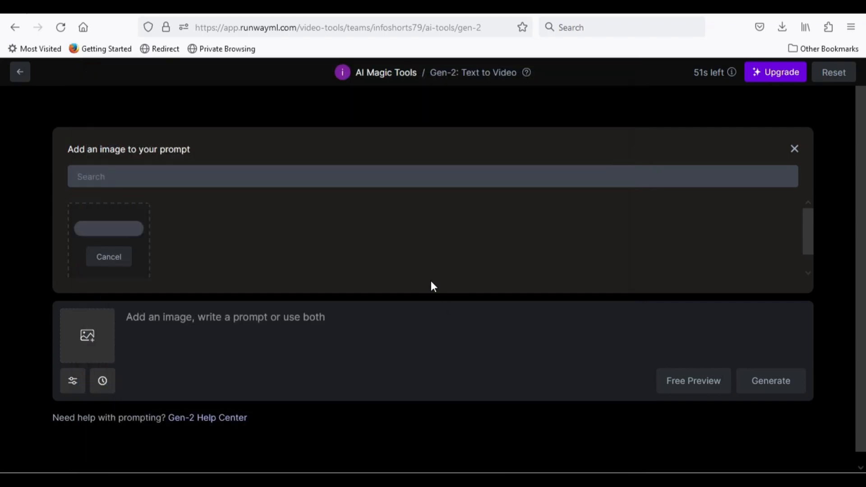
left_click(108, 229)
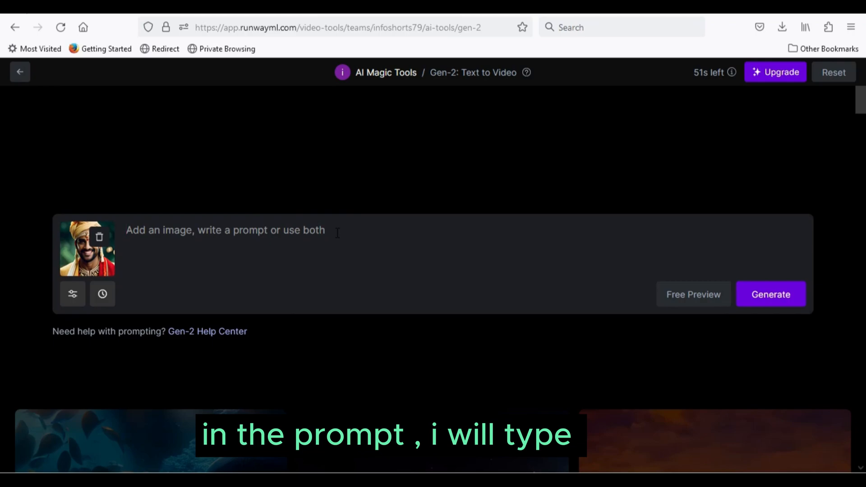
Enter 'Indian male talking smiling and blinking eyes in cinematic lights' and get free preview stills
type("indai")
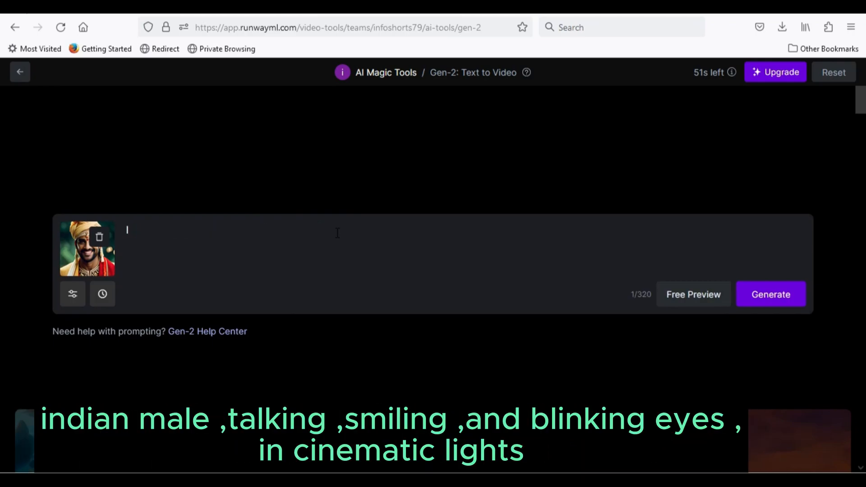
type("Indian male talking smiling and bl")
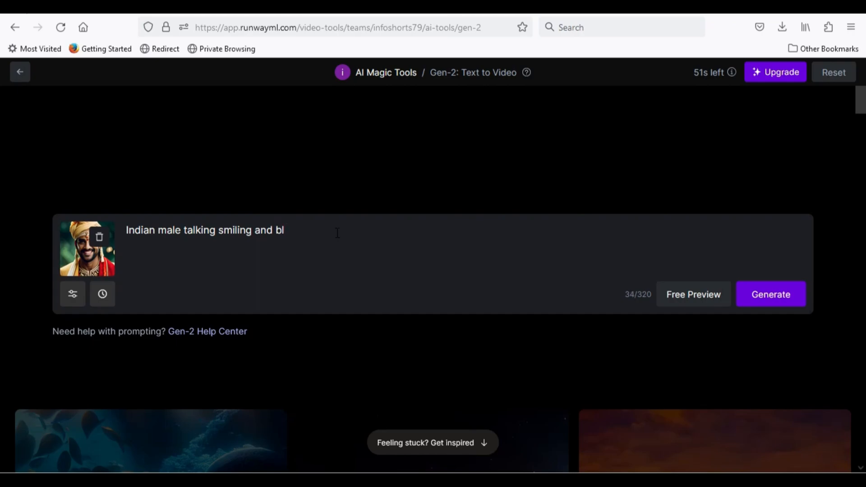
type("inki")
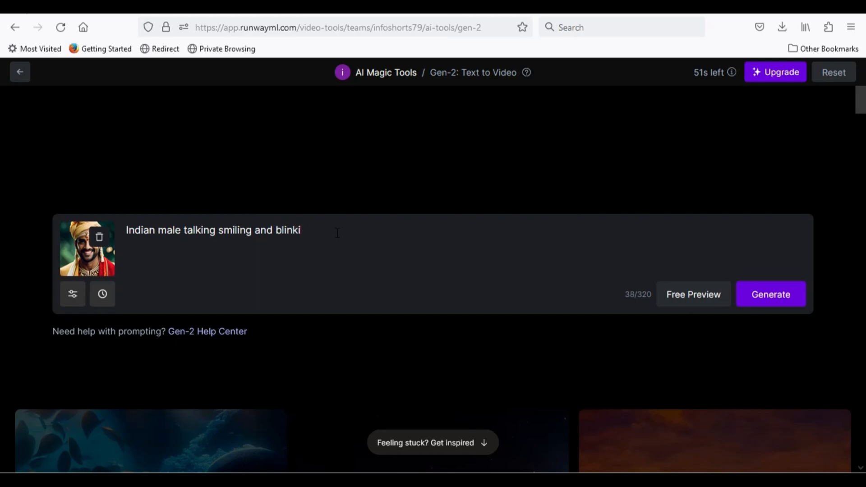
type("ng eyes in cinematic lights")
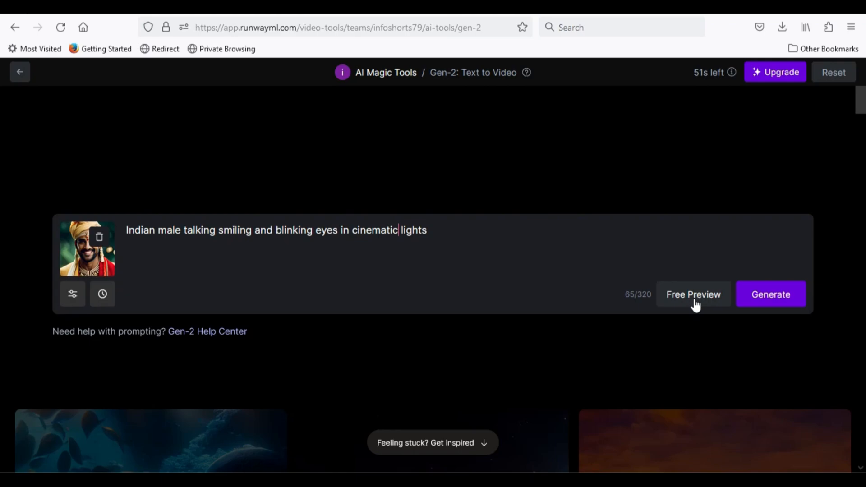
left_click(694, 294)
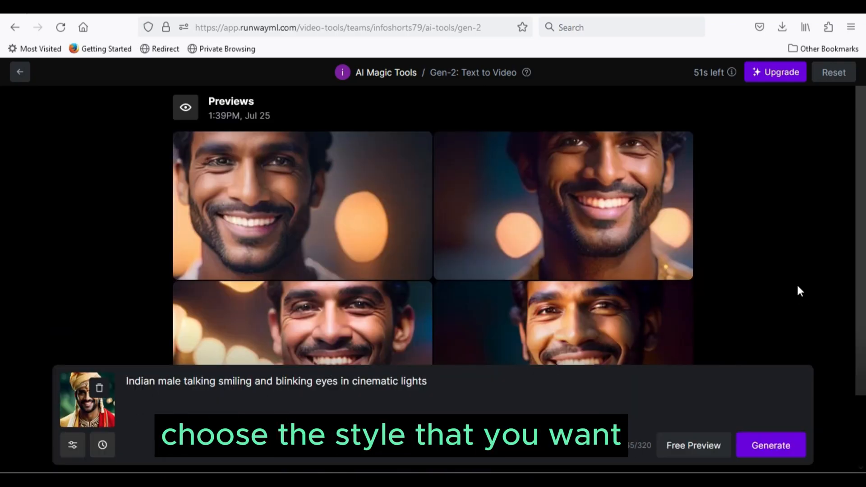
Download the Gen-2 video generated from the second preview still of the smiling man
scroll("down", 3)
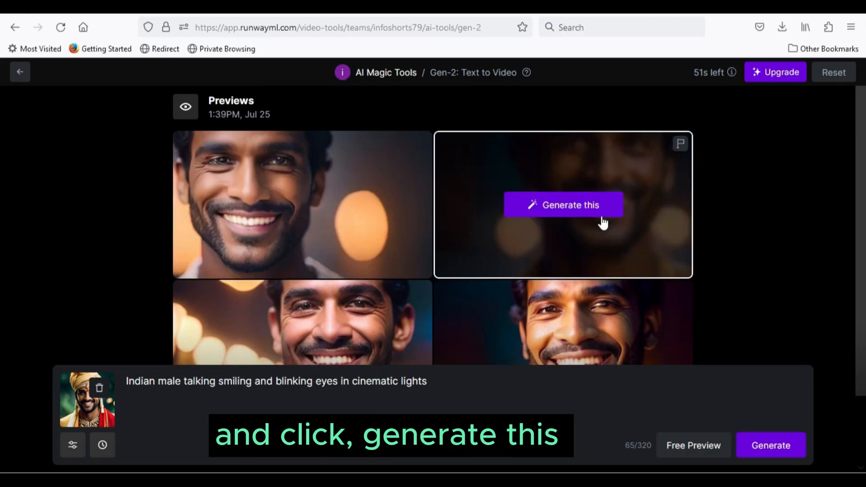
scroll("down", 3)
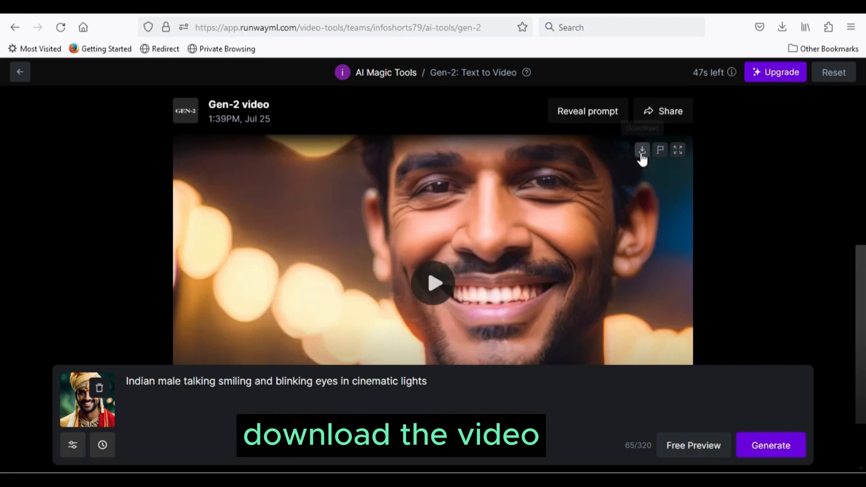
left_click(642, 149)
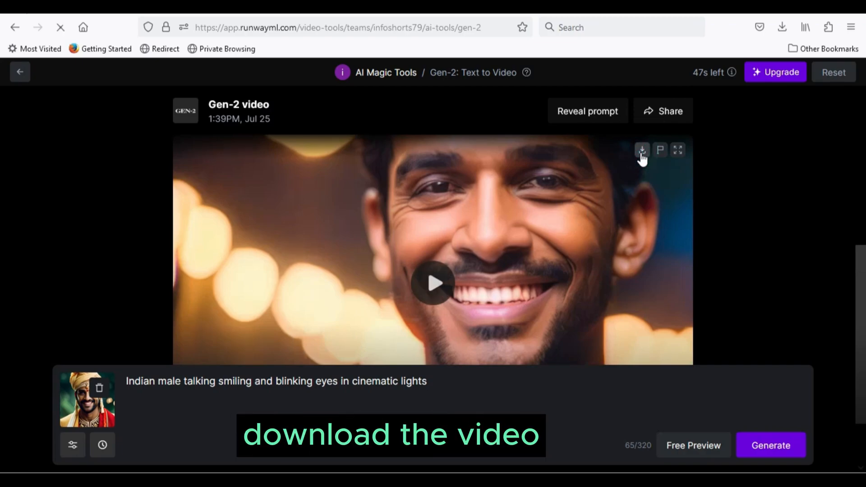